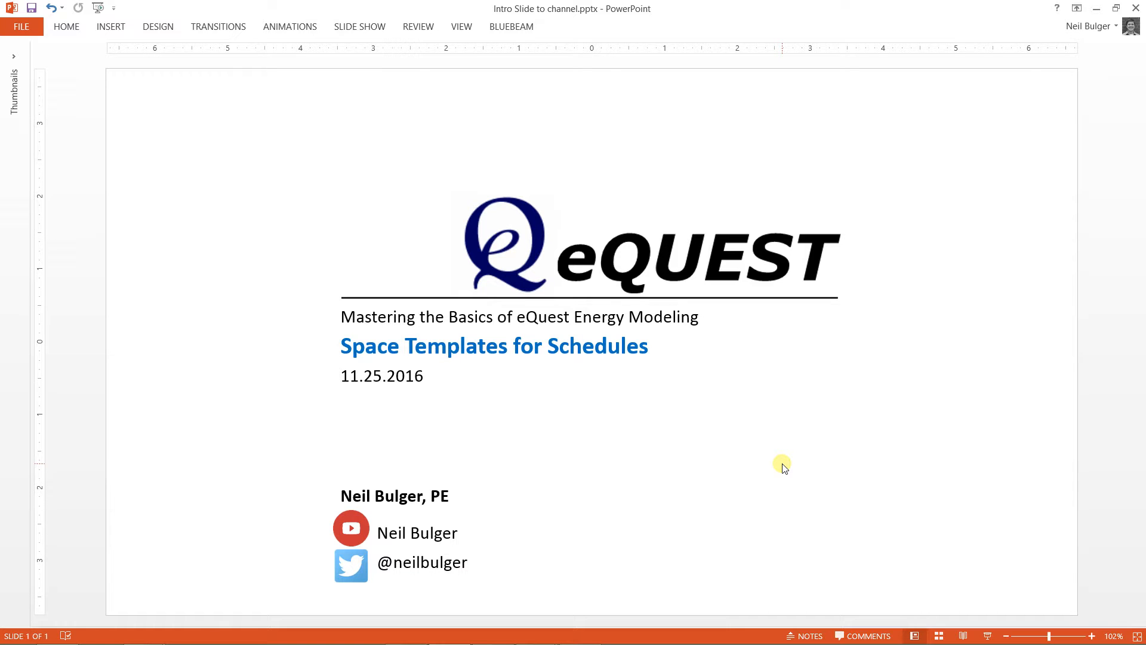
mouse_move(740, 452)
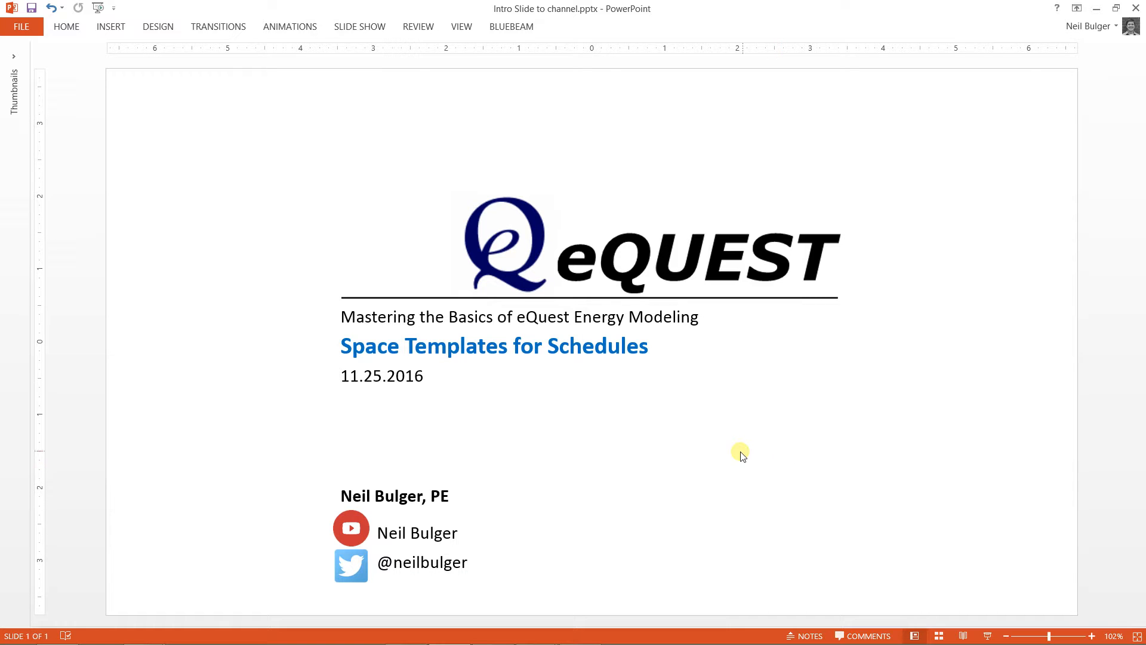
mouse_move(738, 445)
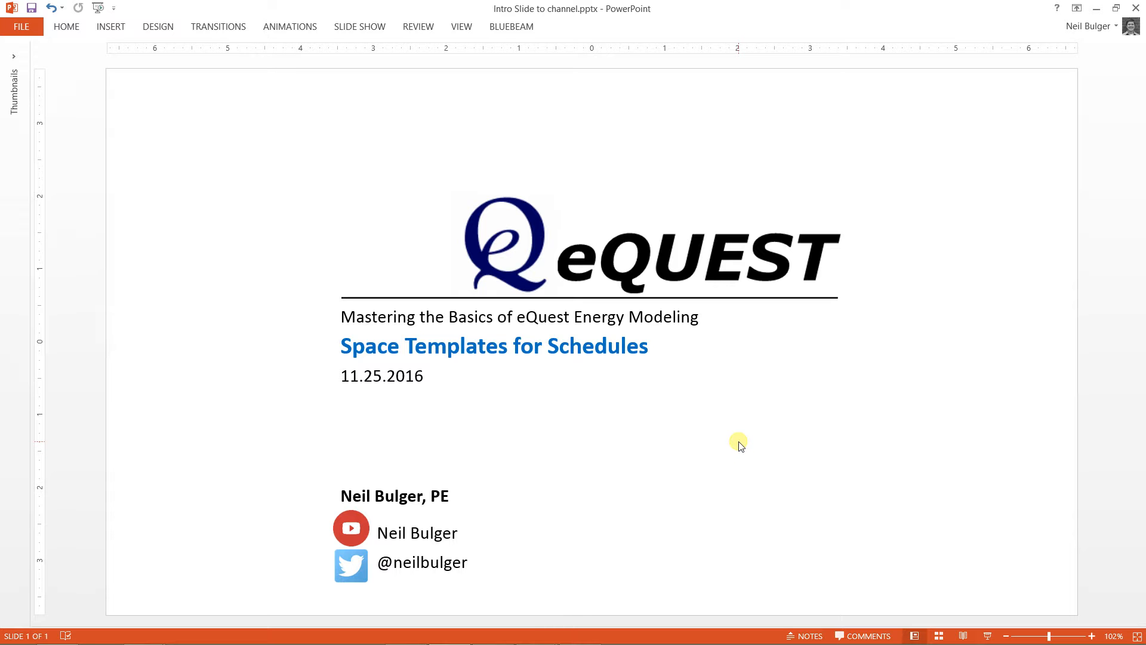
Step: Switch from the PowerPoint intro slide to the eQUEST window
key("alt+tab")
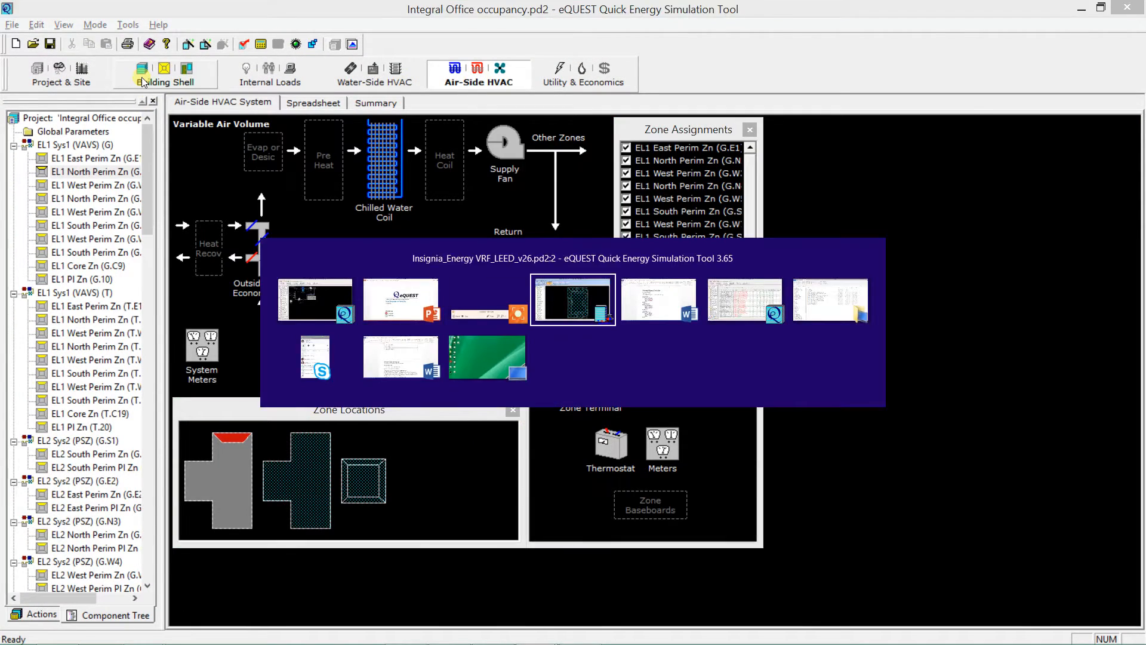
Step: Bring the Insignia_Energy project forward in Internal Loads and select space L01-ST 296
left_click(572, 300)
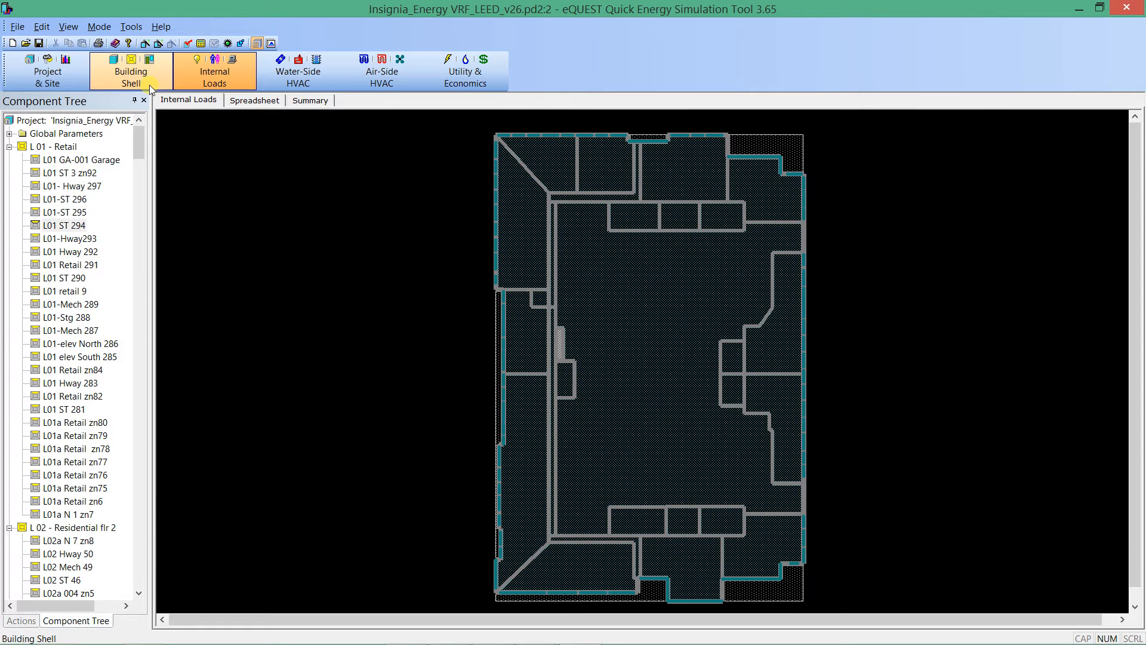
left_click(214, 70)
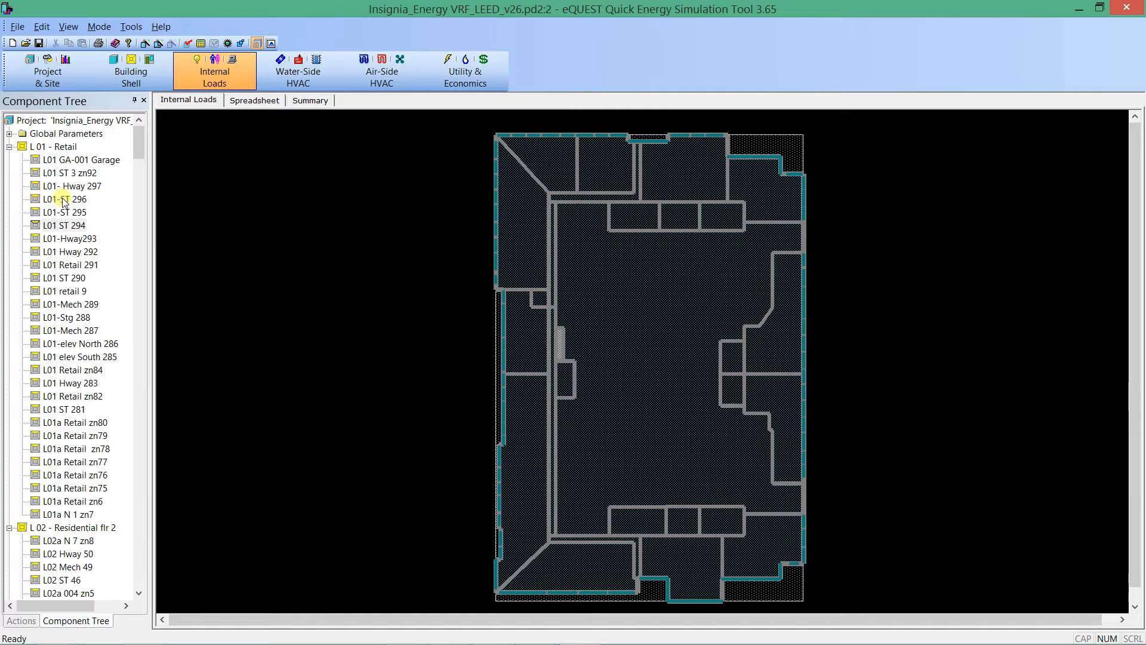
left_click(69, 200)
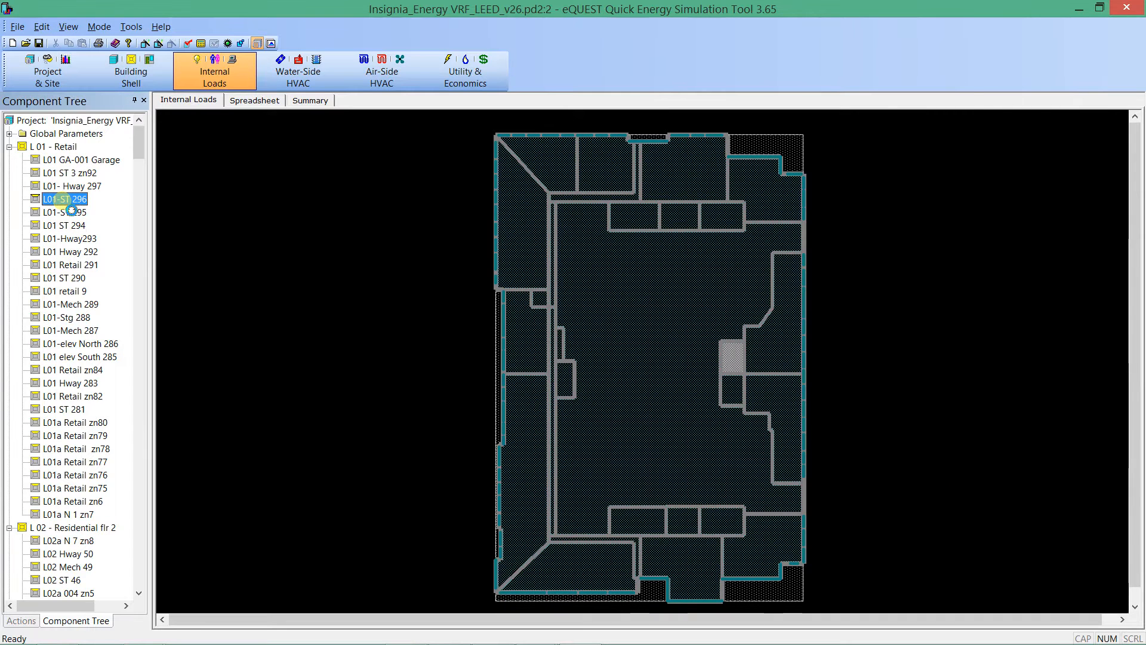
Step: Show space L01-ST 296's properties at its Equipment settings
double_click(63, 198)
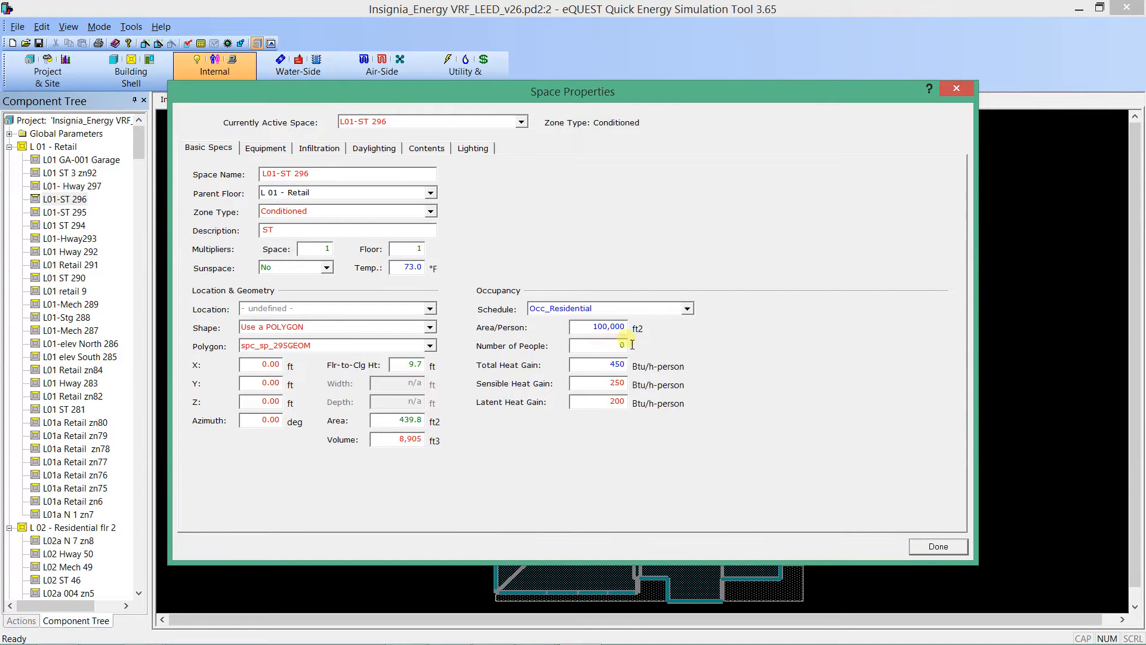
mouse_move(392, 126)
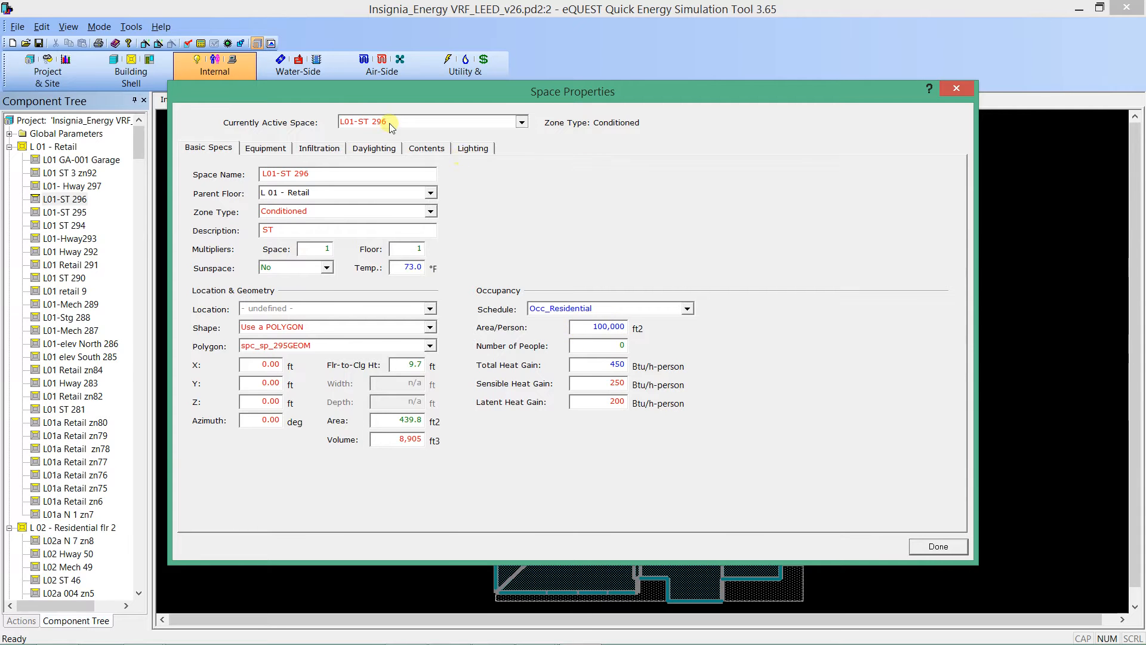
left_click(265, 148)
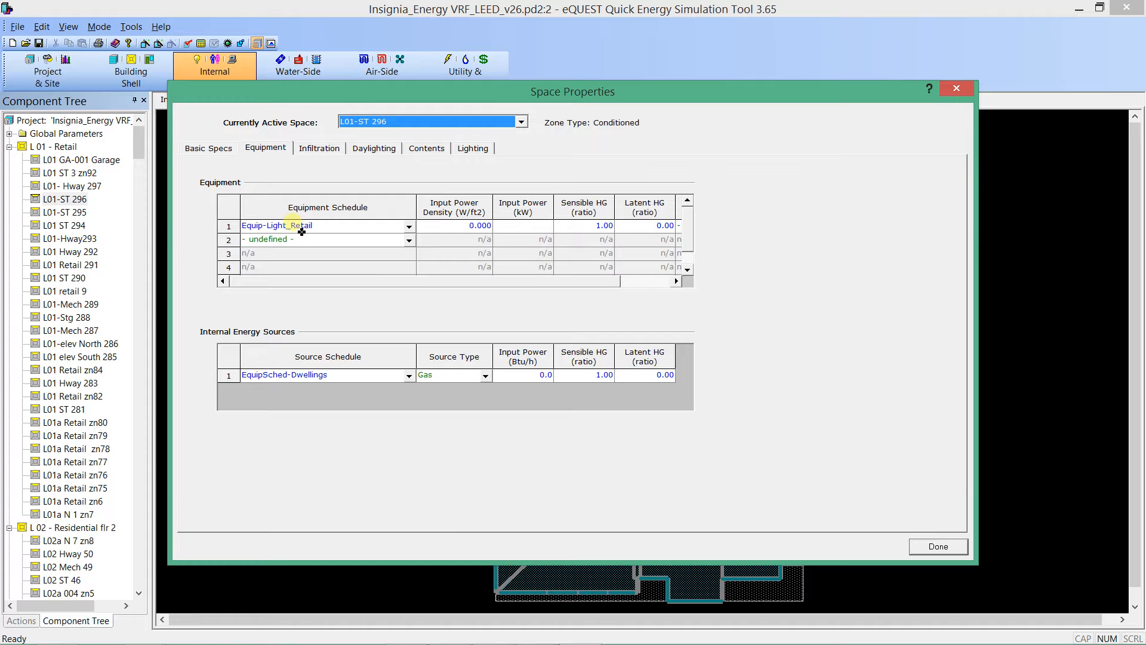
mouse_move(375, 256)
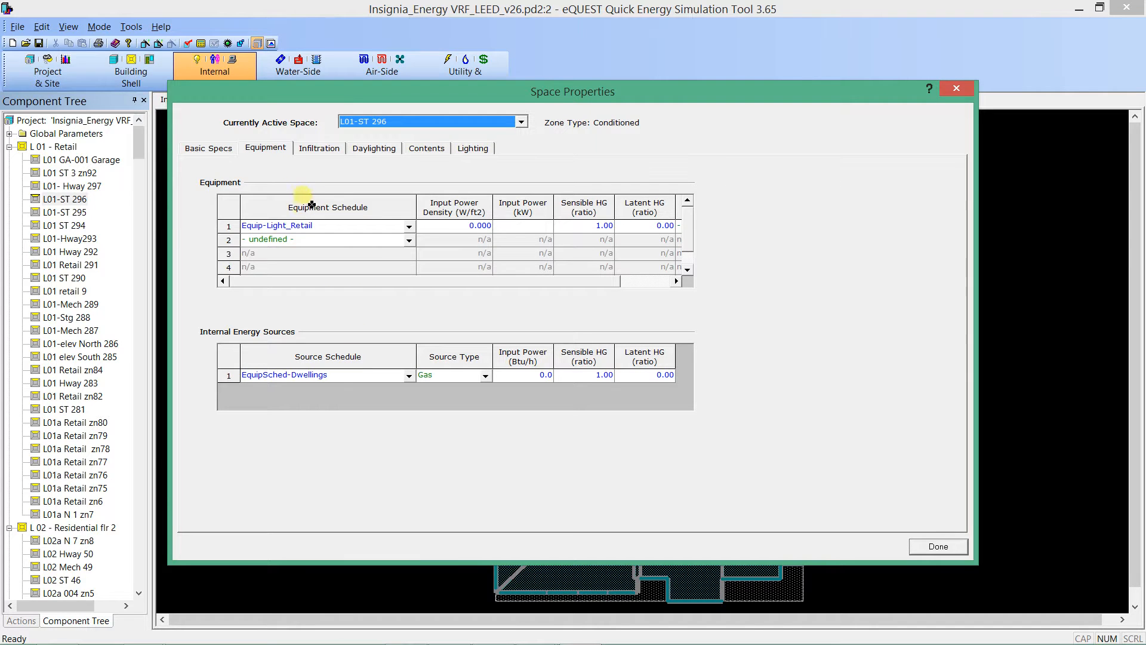
mouse_move(212, 154)
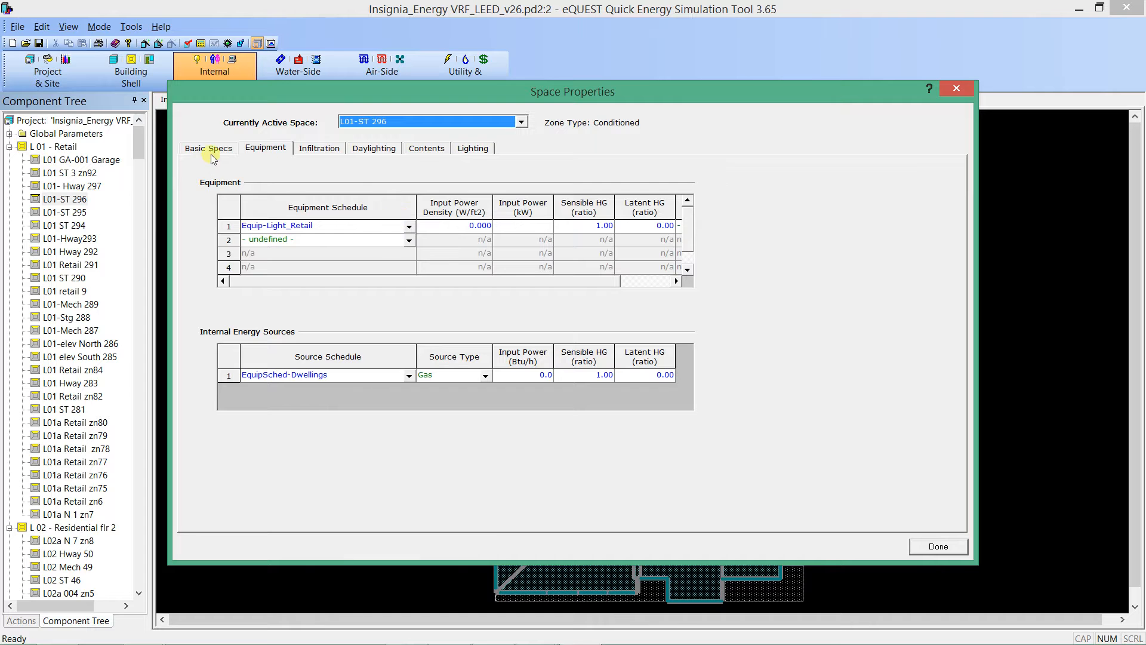
mouse_move(282, 226)
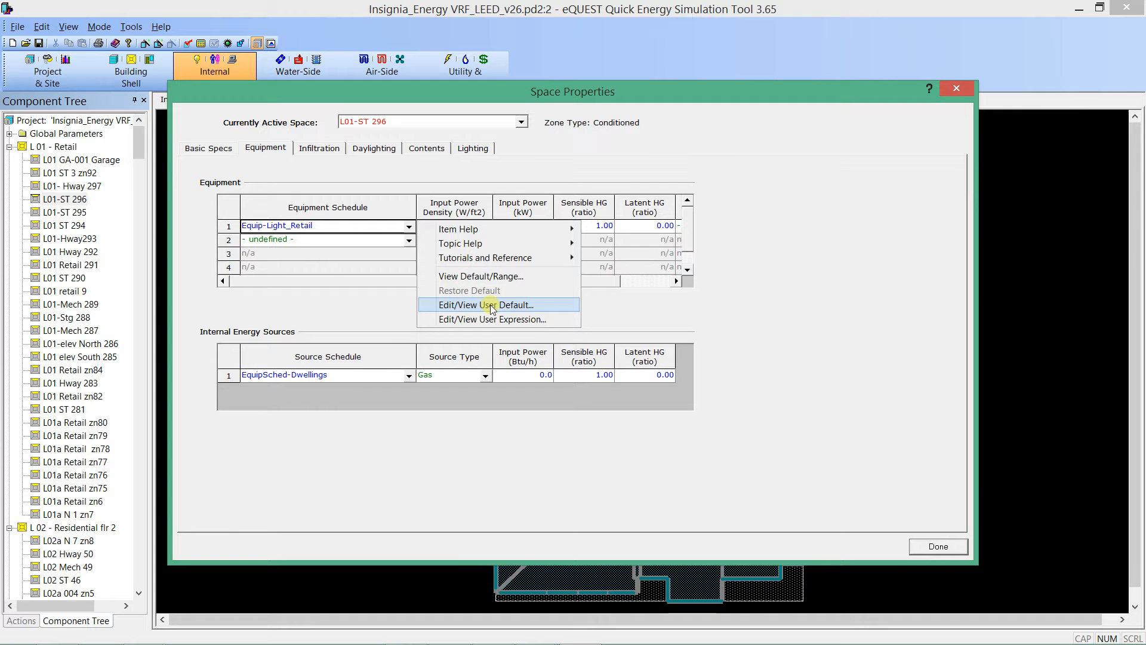
mouse_move(470, 305)
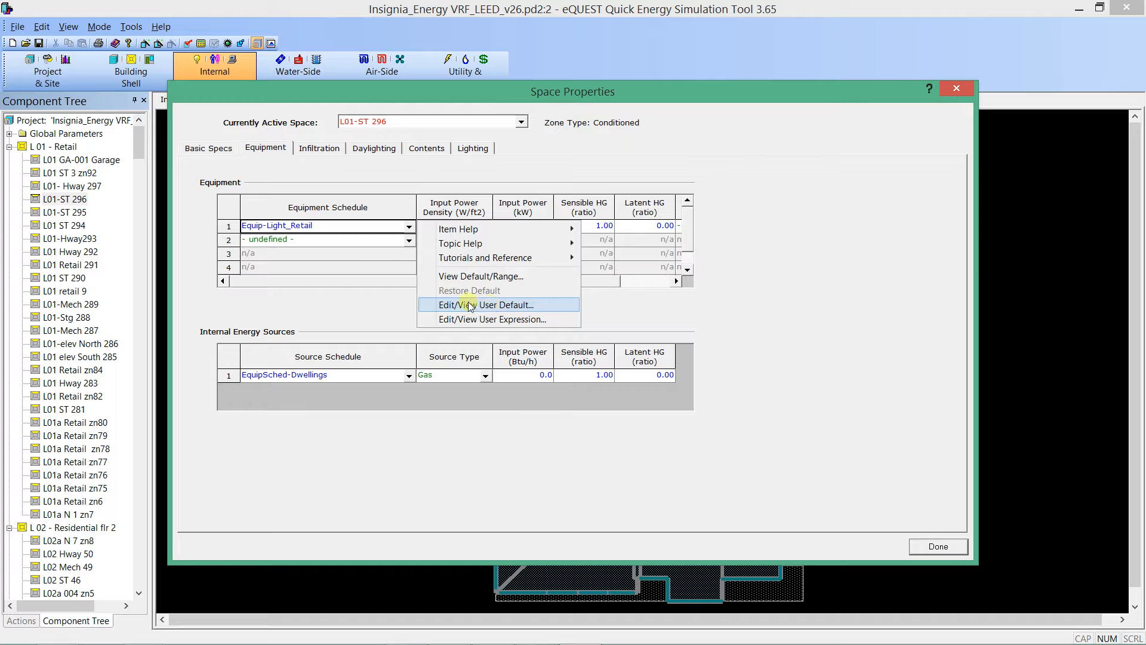
Step: Display the equipment schedule's user default switch expression and highlight its #si call for the RE case
left_click(486, 304)
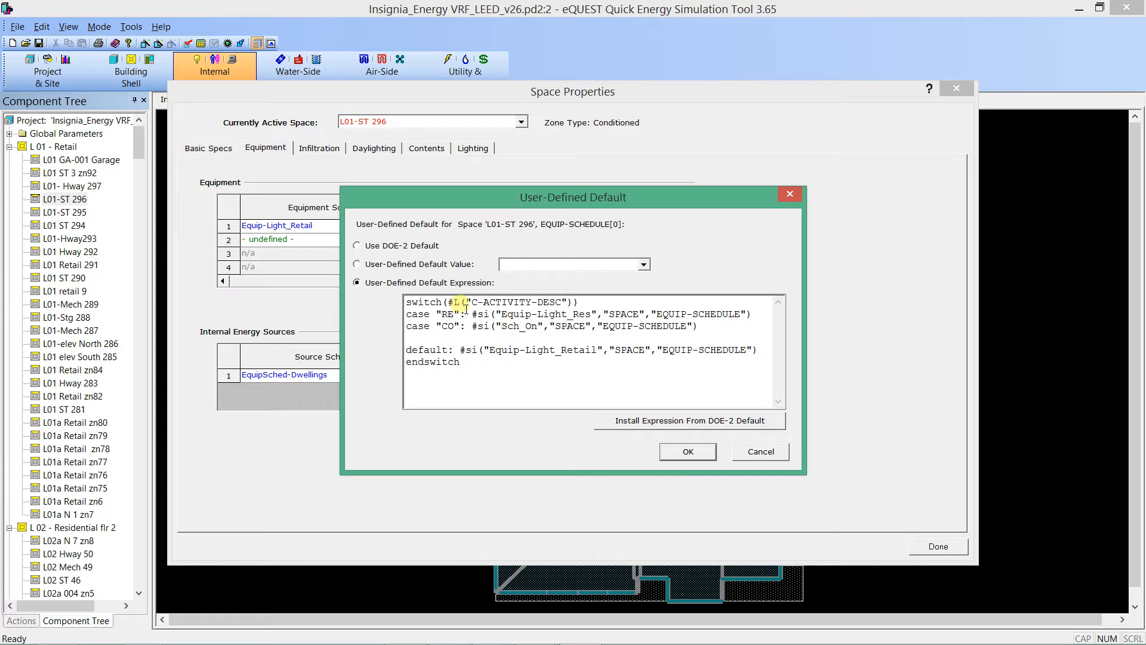
double_click(512, 301)
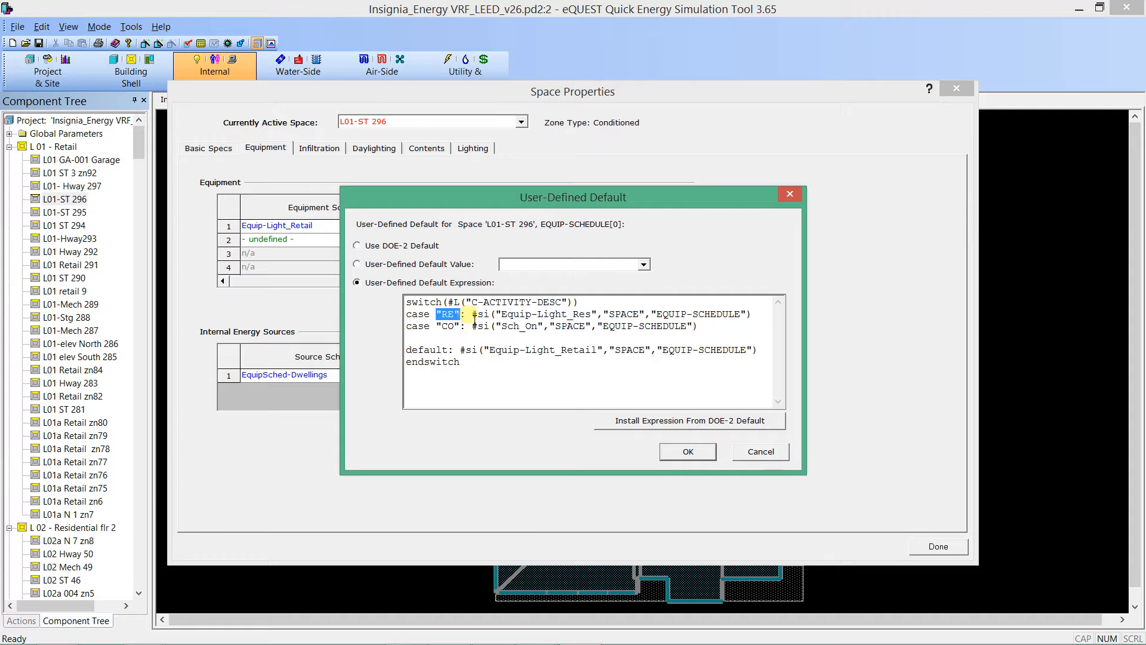
left_click(472, 314)
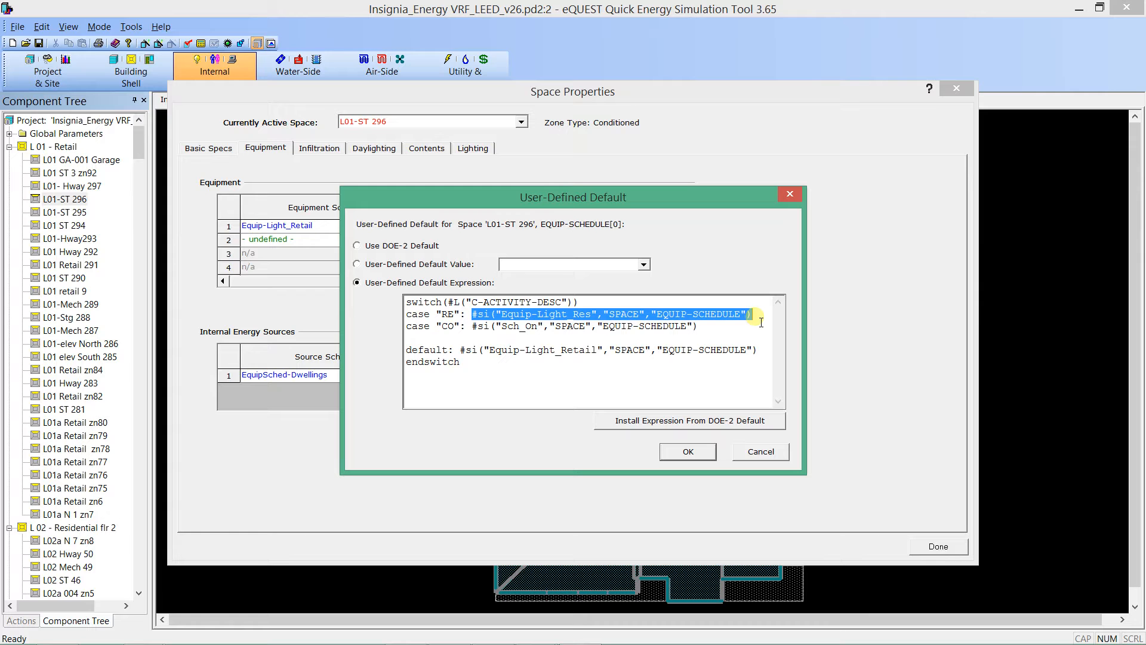
left_click(538, 322)
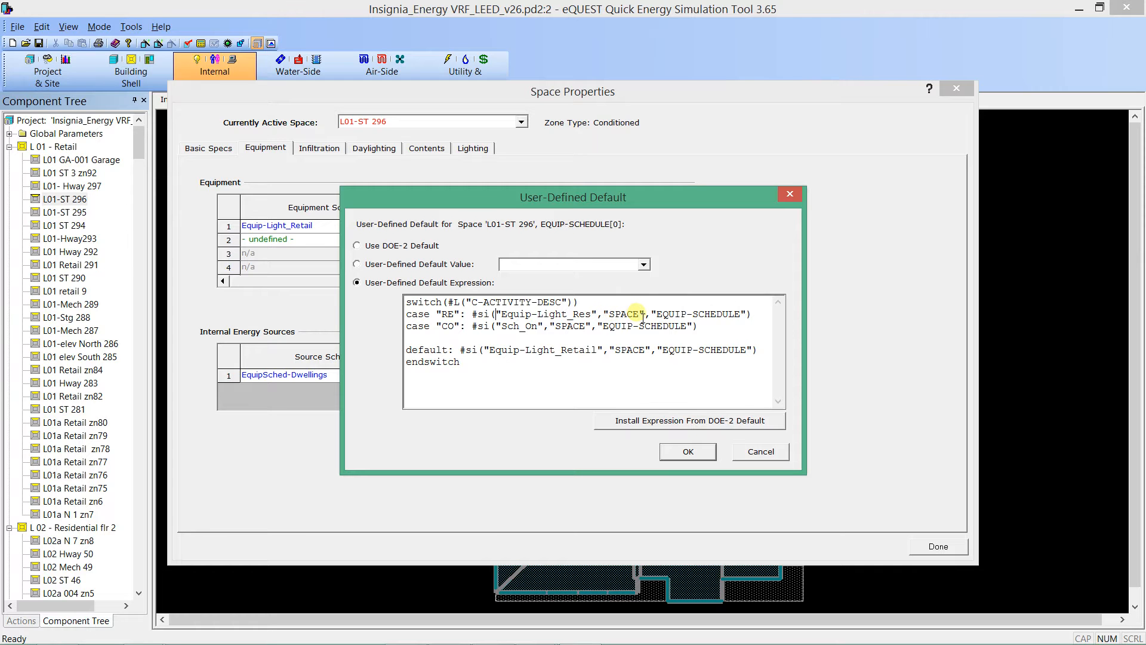
mouse_move(750, 329)
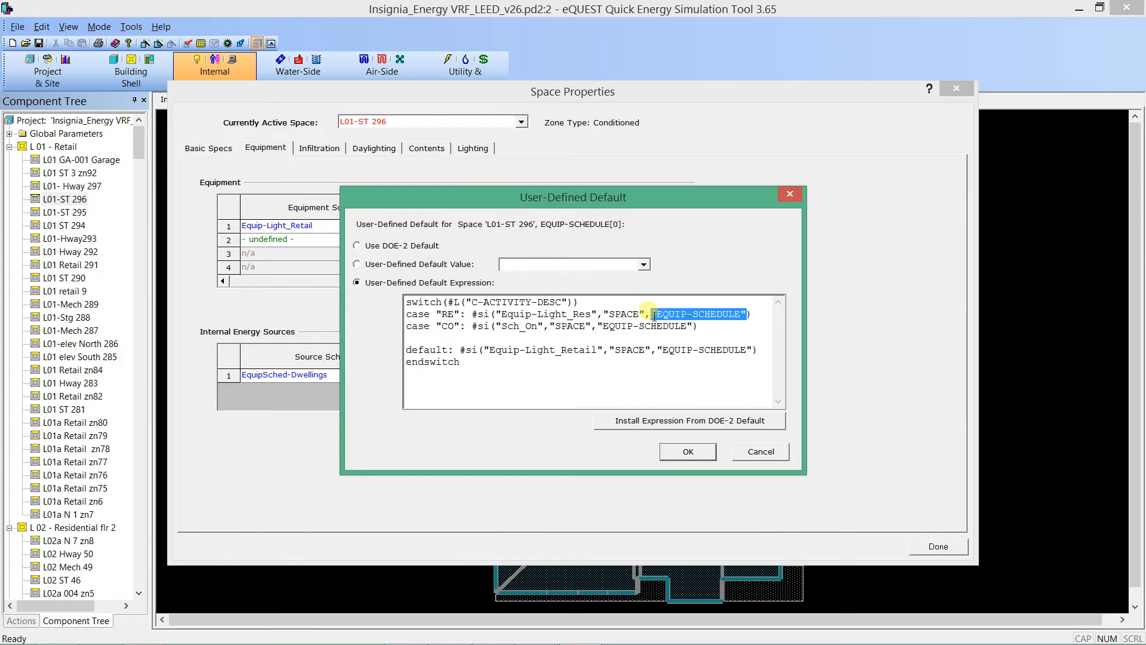
mouse_move(604, 234)
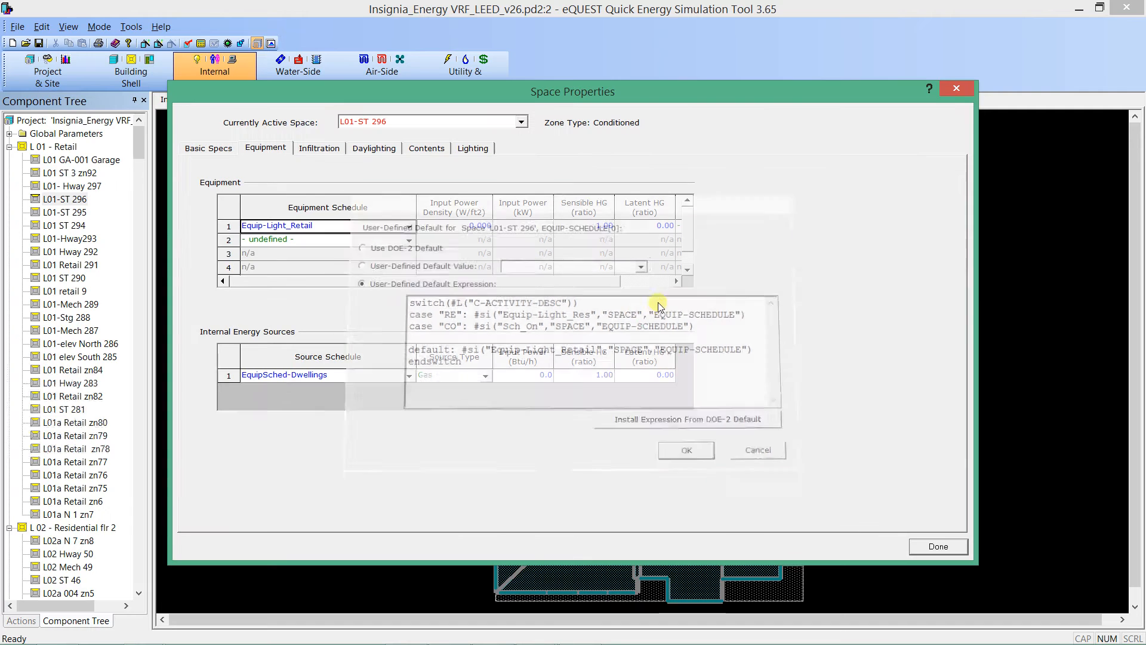
Step: Review the lighting schedule's user default expression, cancel it, and move to Basic Specs for occupancy
left_click(684, 450)
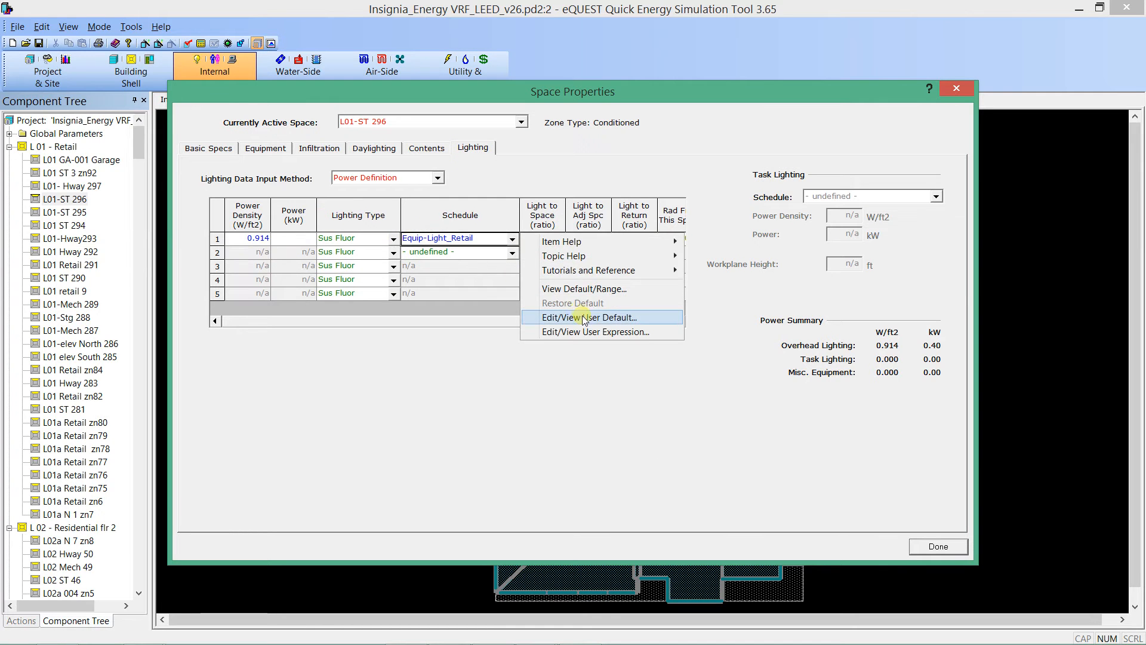
left_click(592, 316)
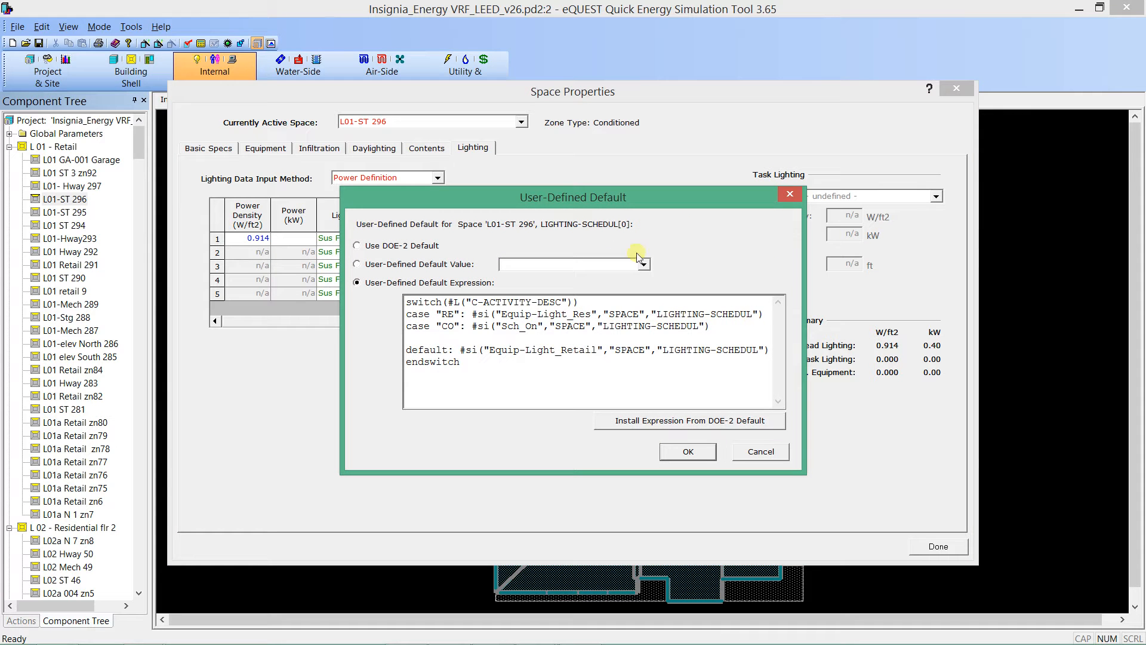
mouse_move(553, 236)
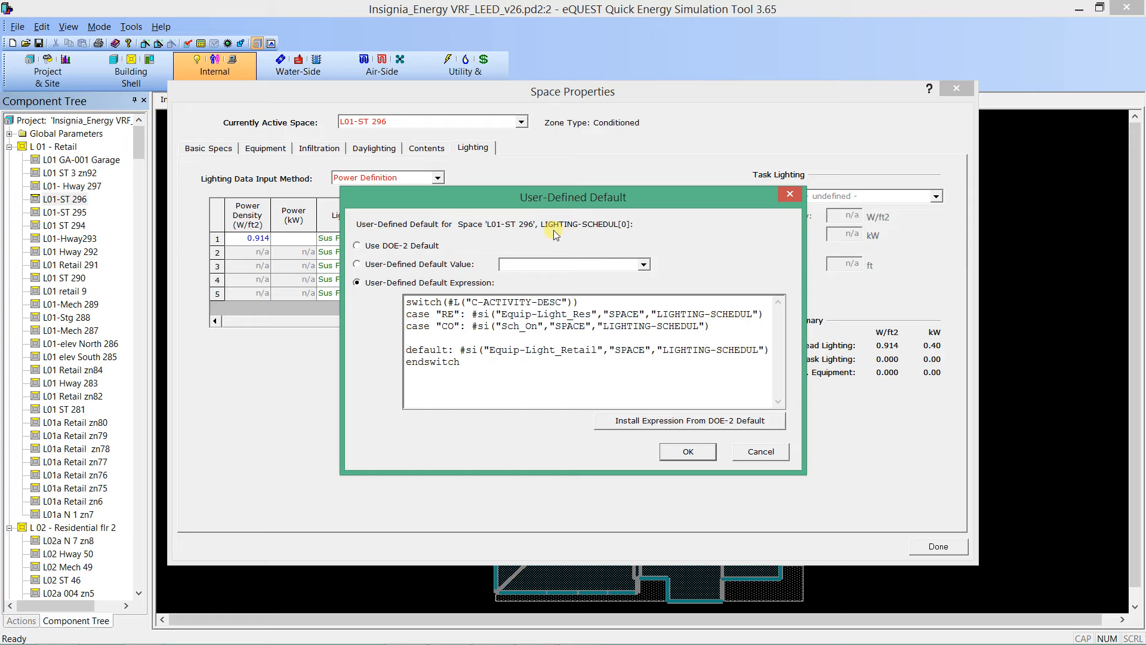
mouse_move(620, 229)
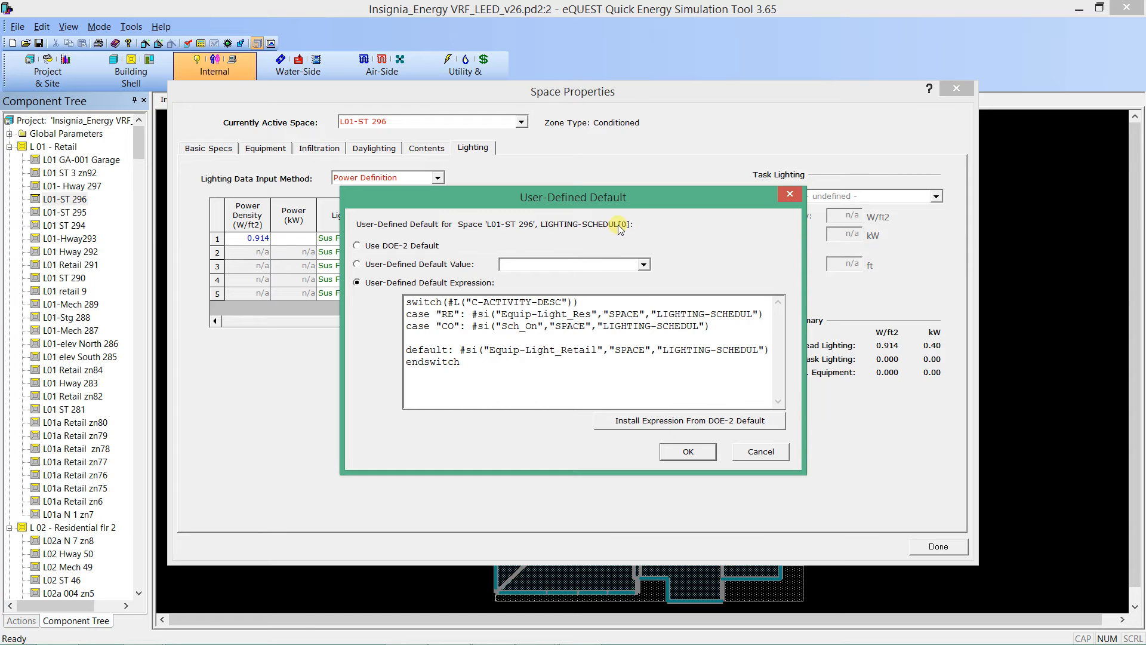
mouse_move(761, 451)
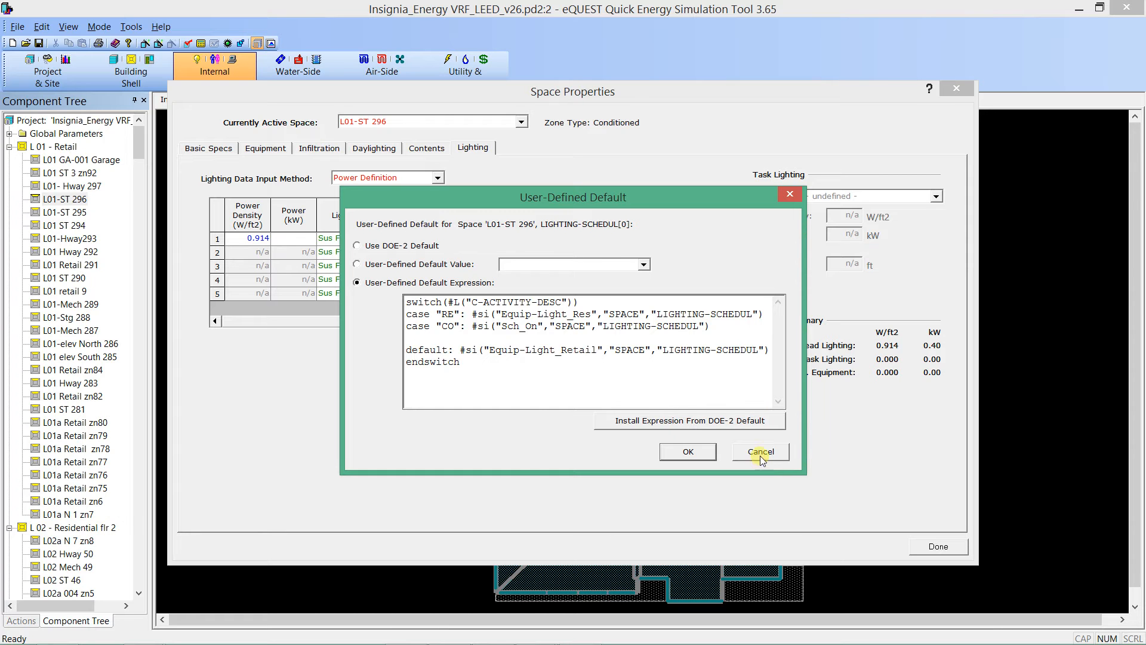
left_click(759, 451)
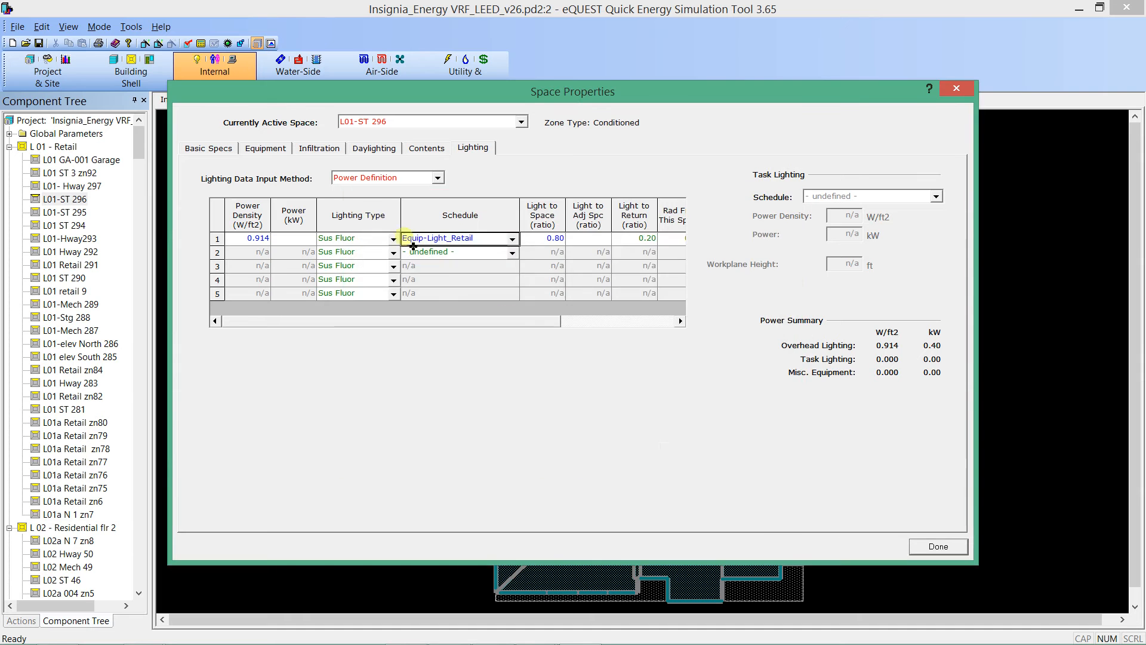
left_click(208, 148)
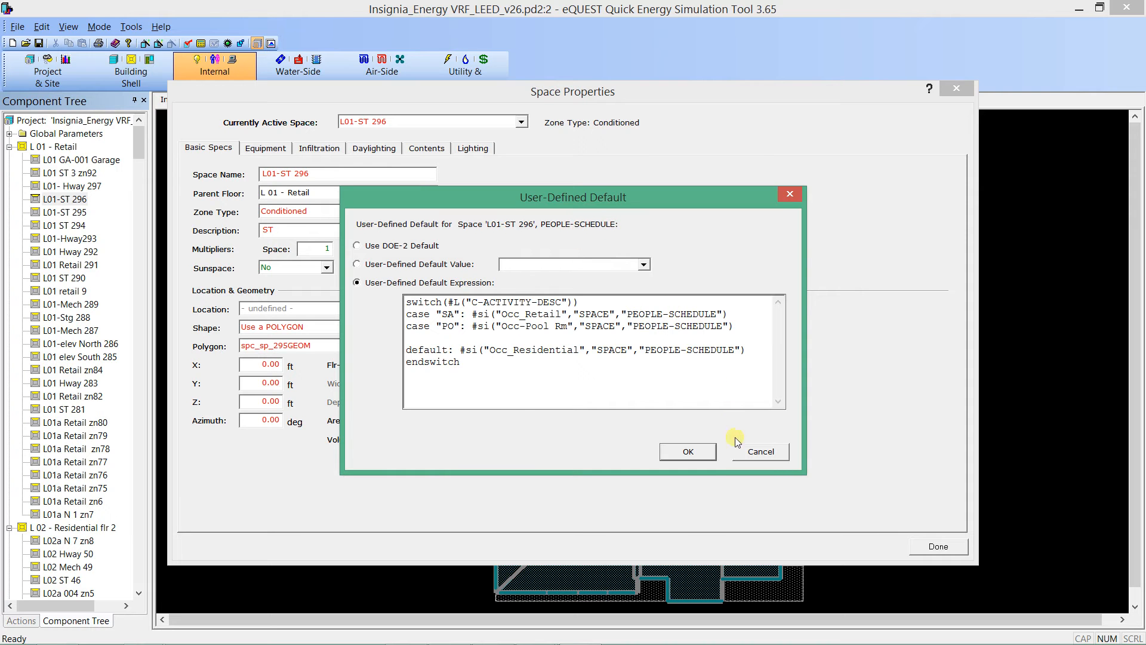
Step: Cancel the occupancy expression and view the equipment energy source schedule's user default
left_click(686, 451)
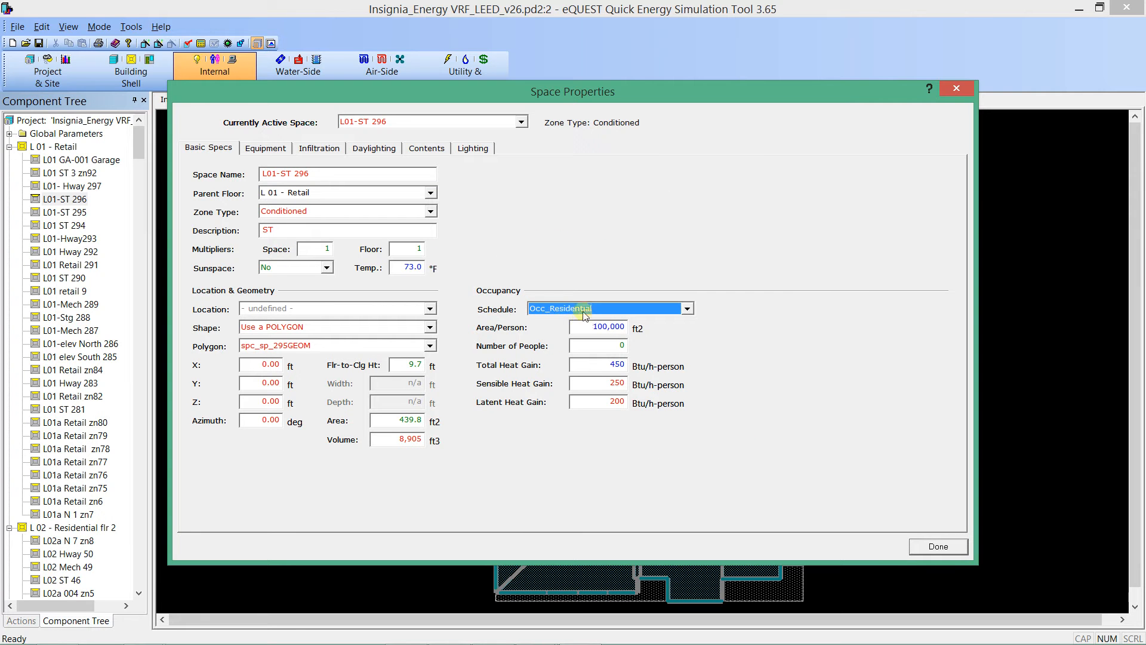
left_click(265, 148)
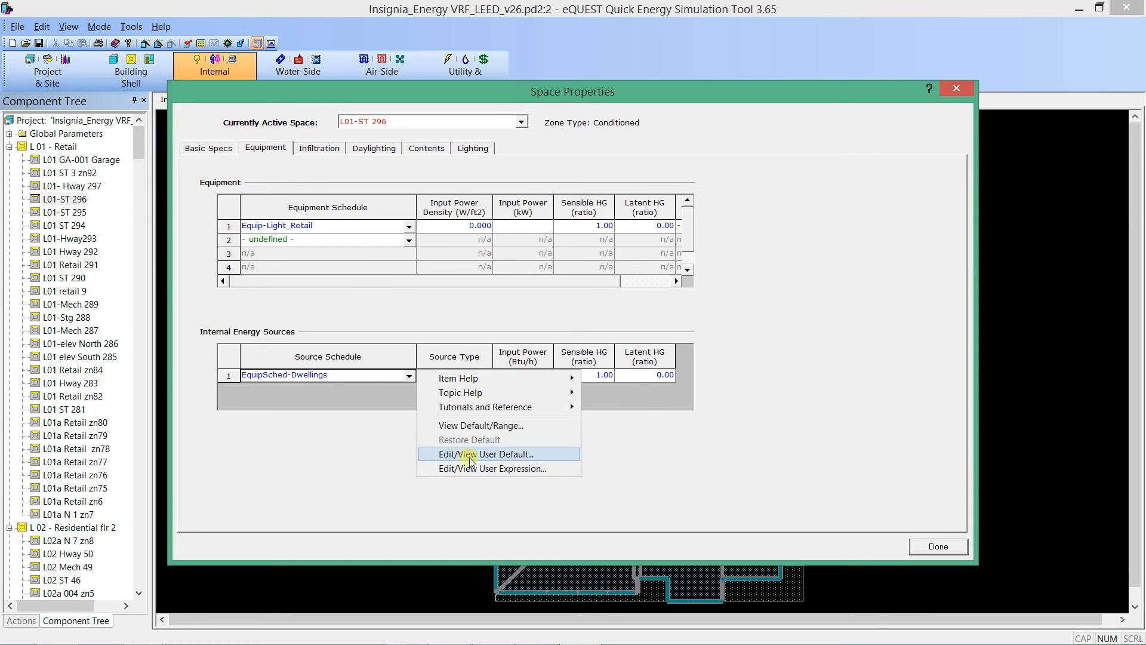
left_click(484, 454)
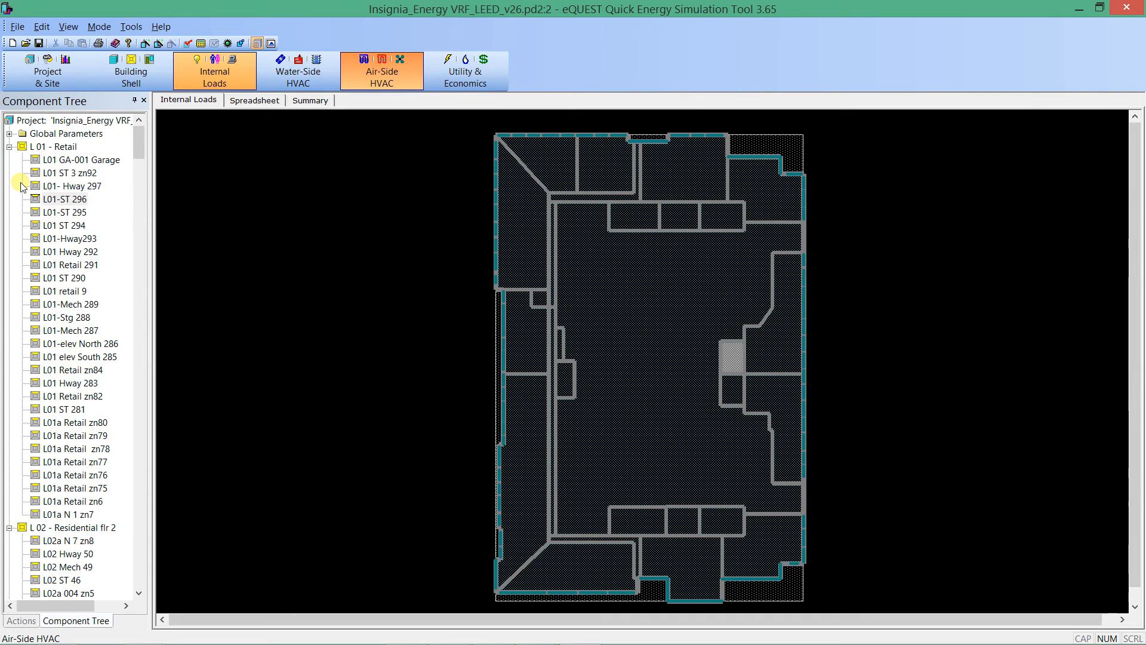
mouse_move(24, 182)
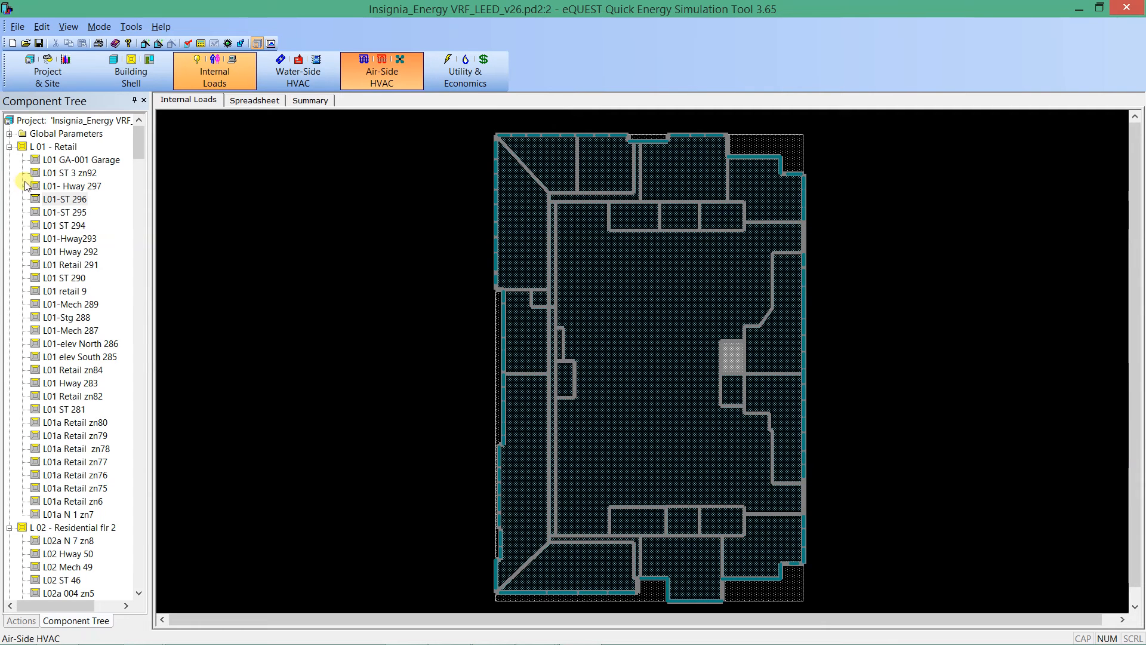
Step: Show the Air-Side HVAC view and the parameters of zone L07 N RR 301
left_click(381, 71)
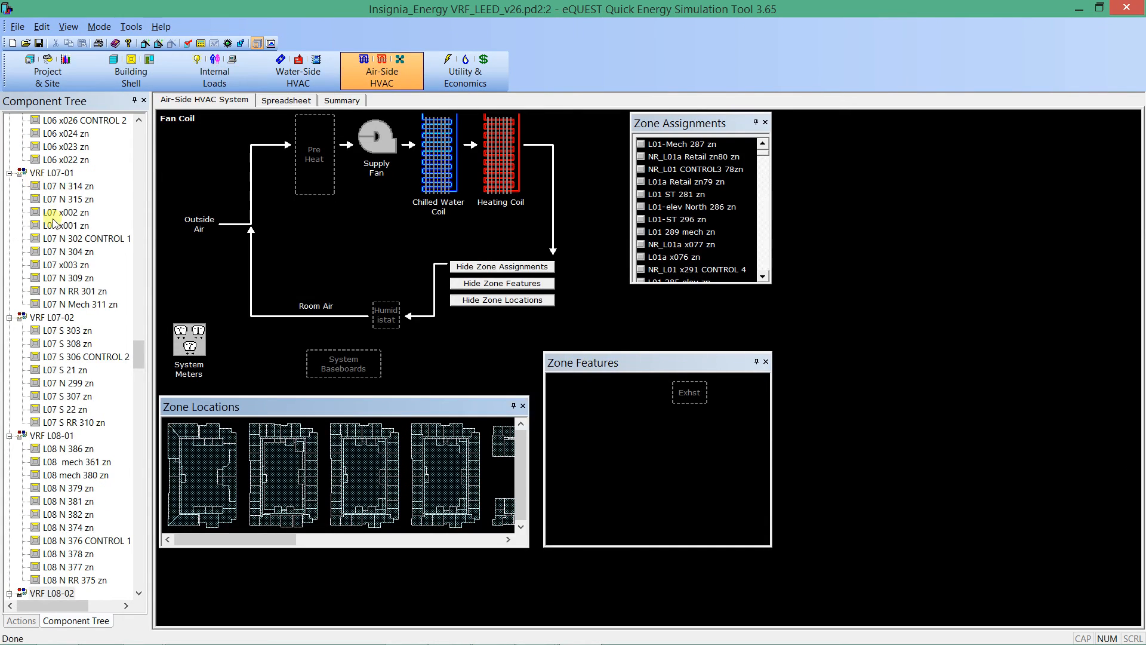
double_click(86, 239)
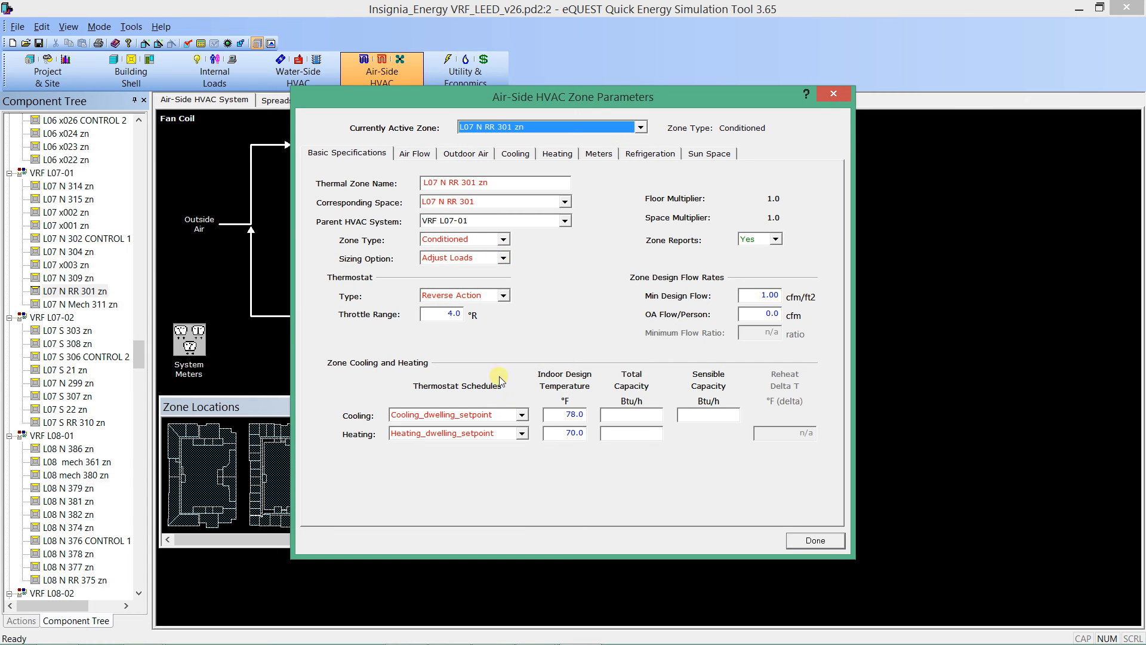
mouse_move(784, 522)
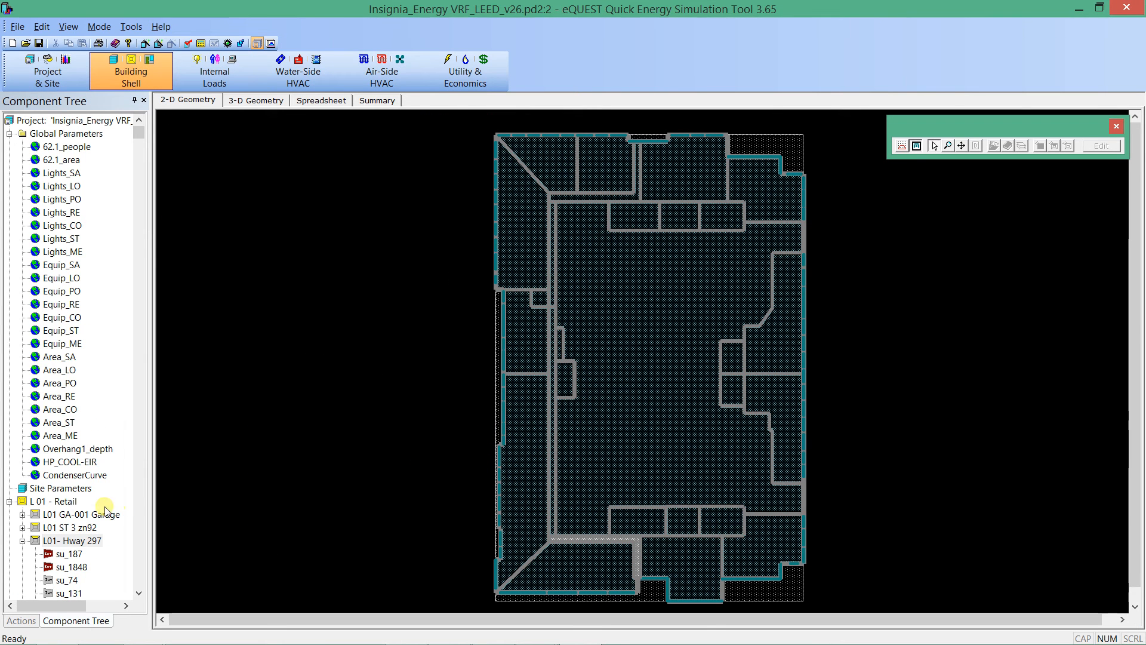
left_click(72, 539)
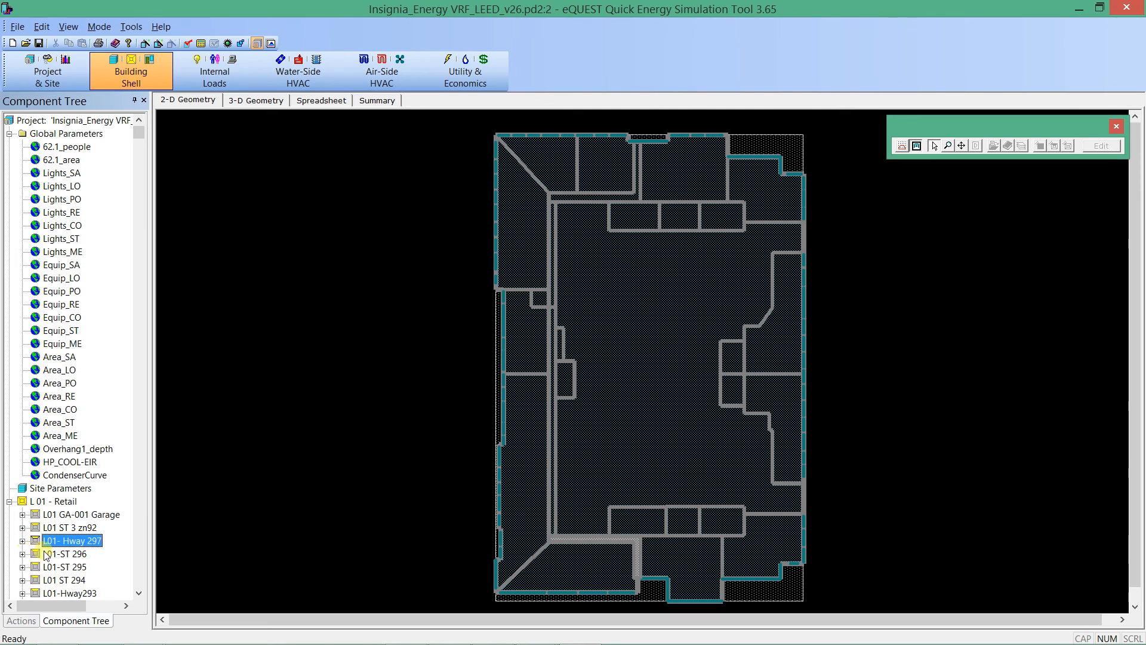
left_click(64, 553)
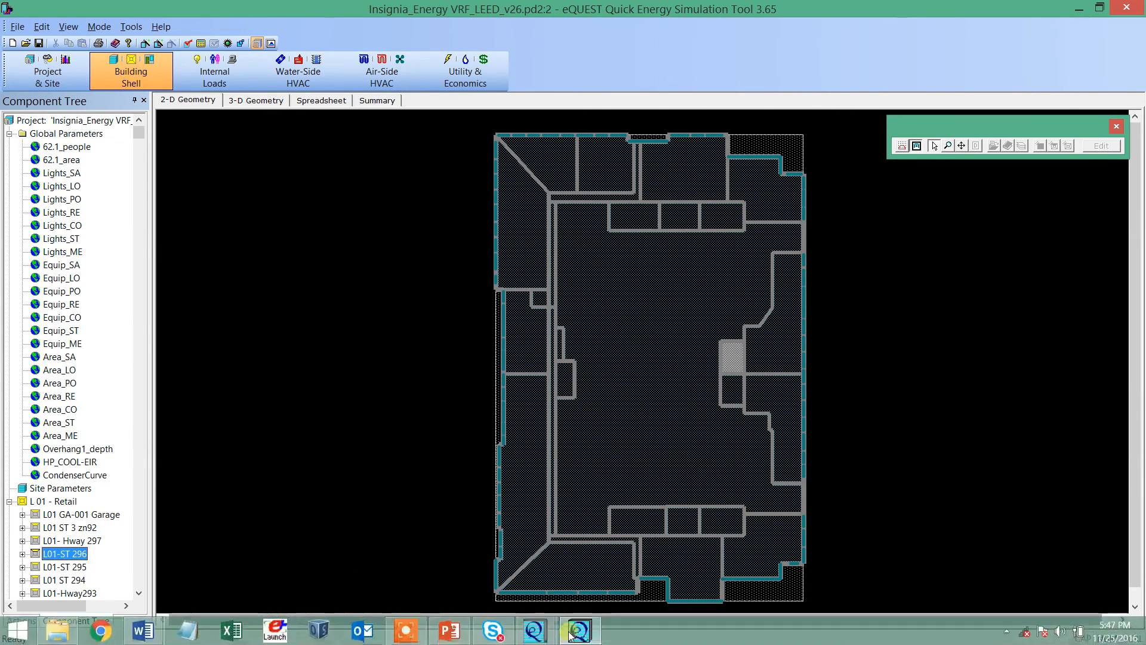
left_click(406, 629)
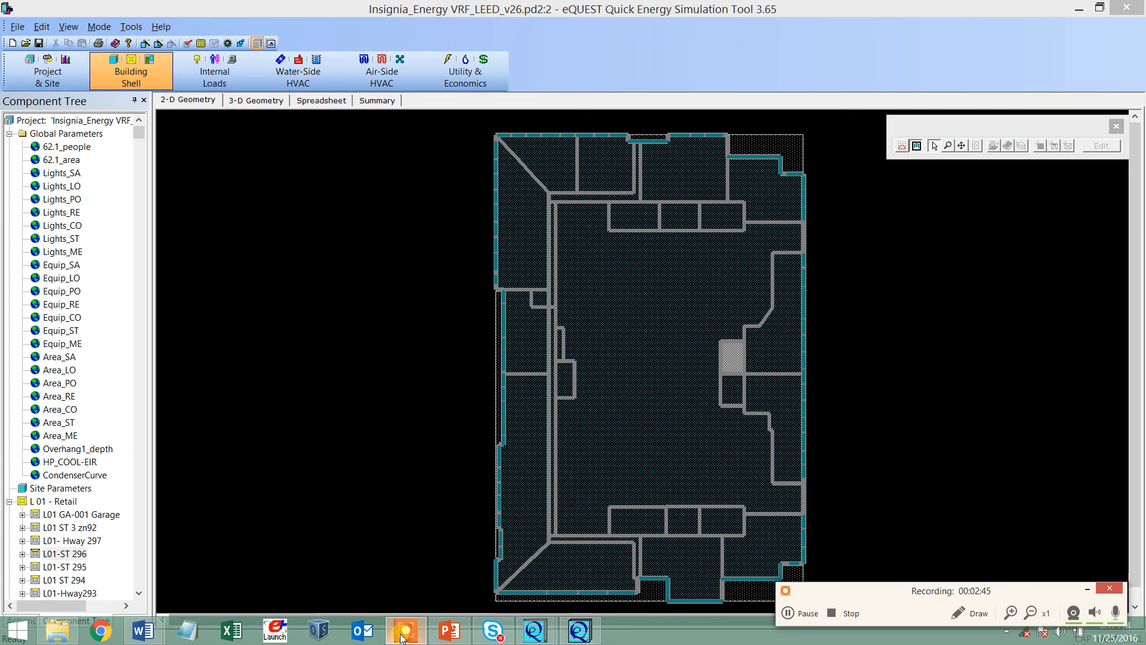